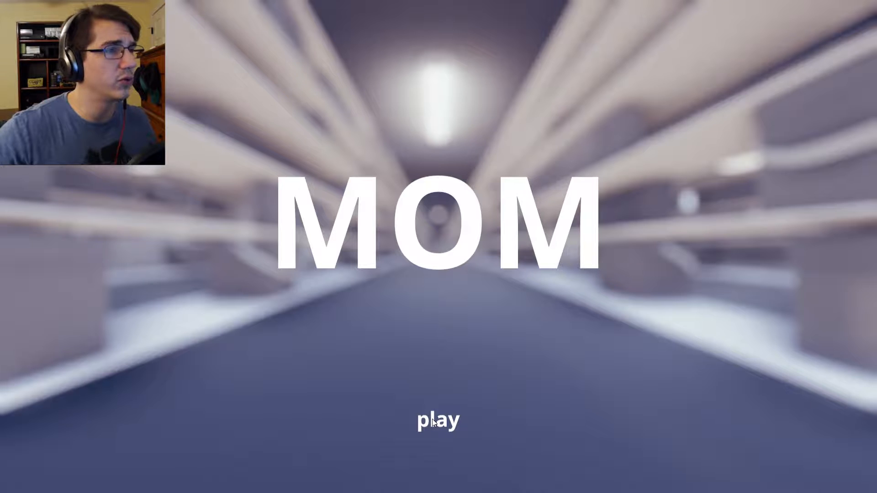
Step: Choose 'play' on the MOM title menu to enter the dark supermarket aisle
{"action": "left_click", "coordinate": [438, 421]}
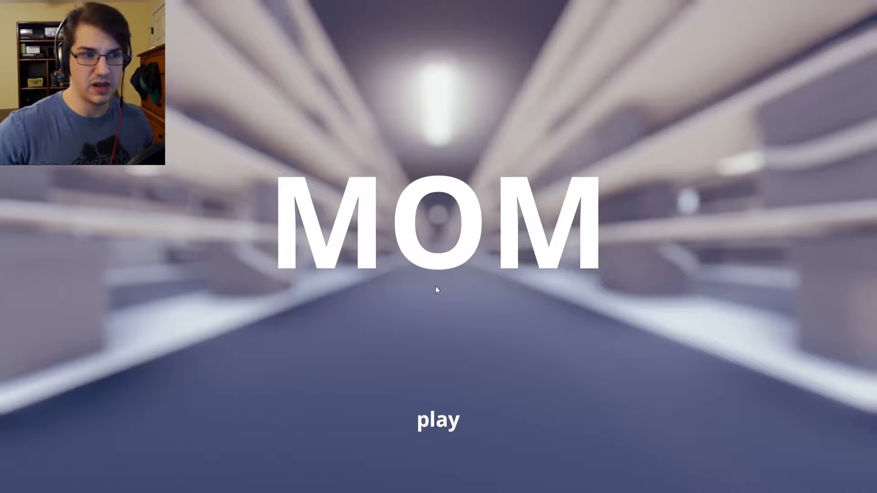
{"action": "left_click", "coordinate": [437, 420]}
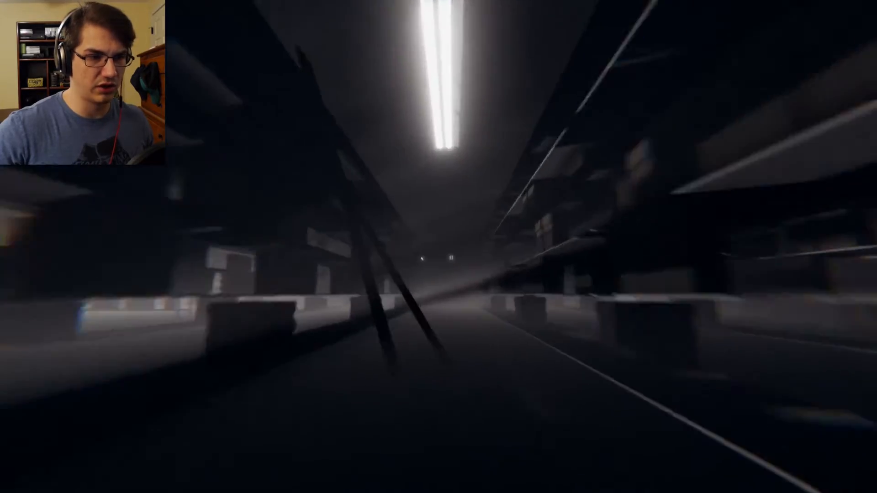